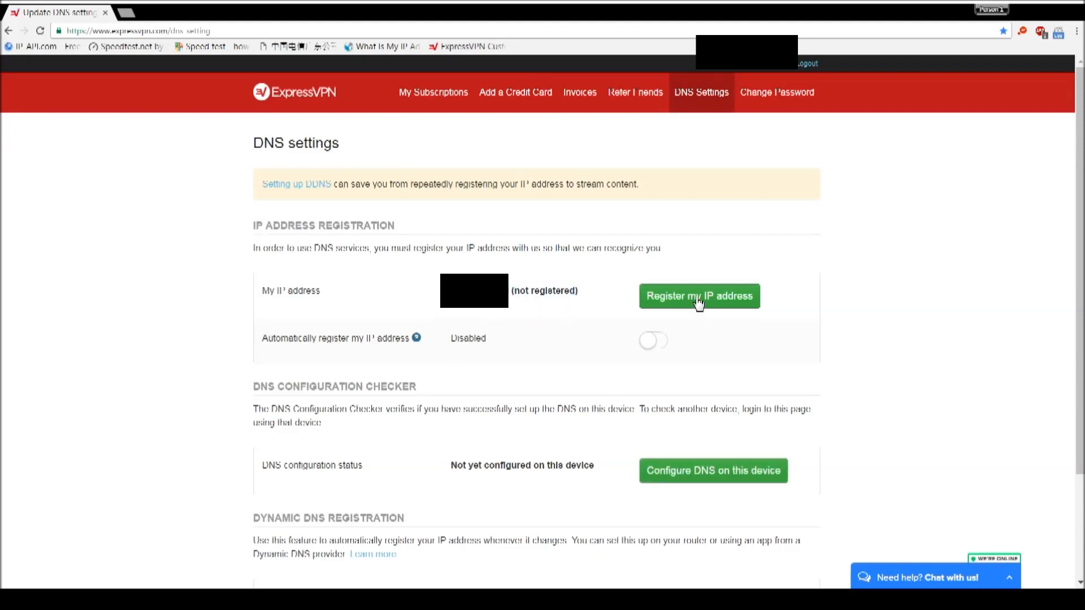
# Step: Attempt to register the current IP address; the request times out with a retry warning
pyautogui.click(699, 296)
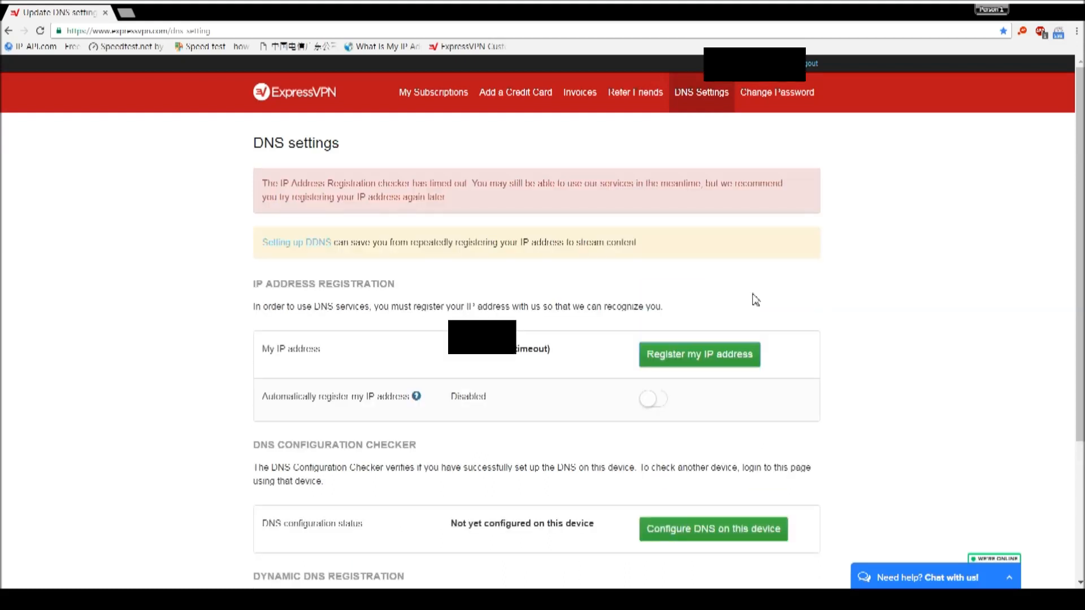
pyautogui.moveTo(299, 195)
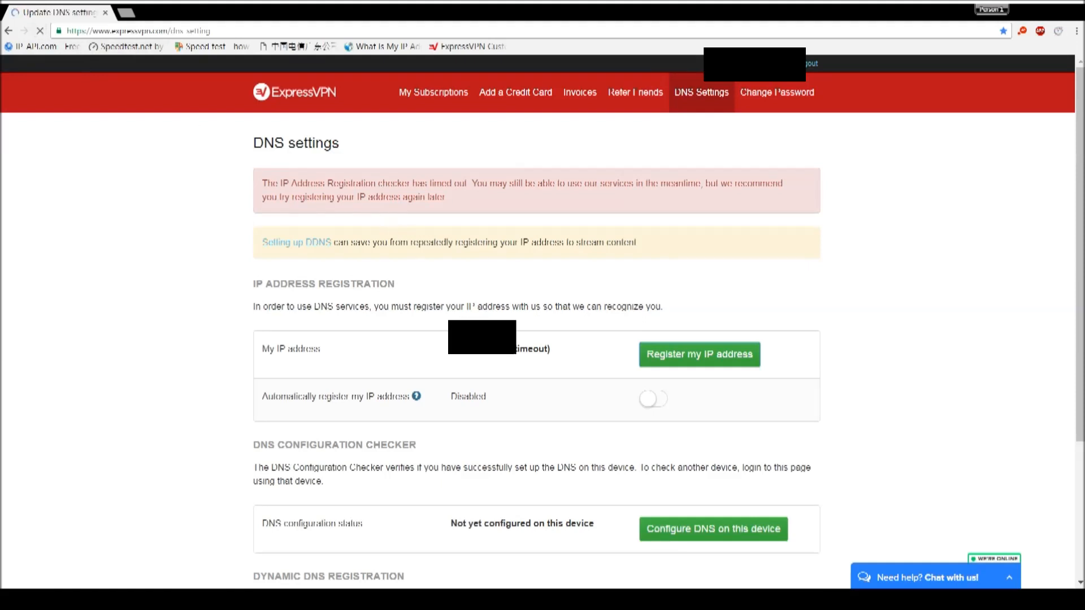
# Step: Retry until the IP shows as registered and enable 'Automatically register my IP address'
pyautogui.click(698, 353)
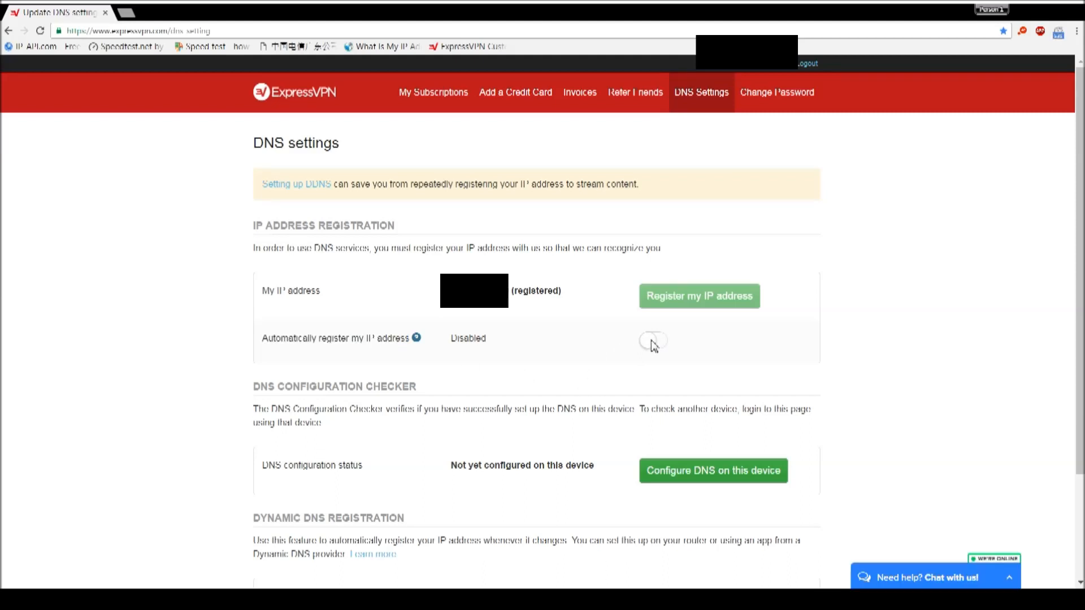
pyautogui.click(651, 341)
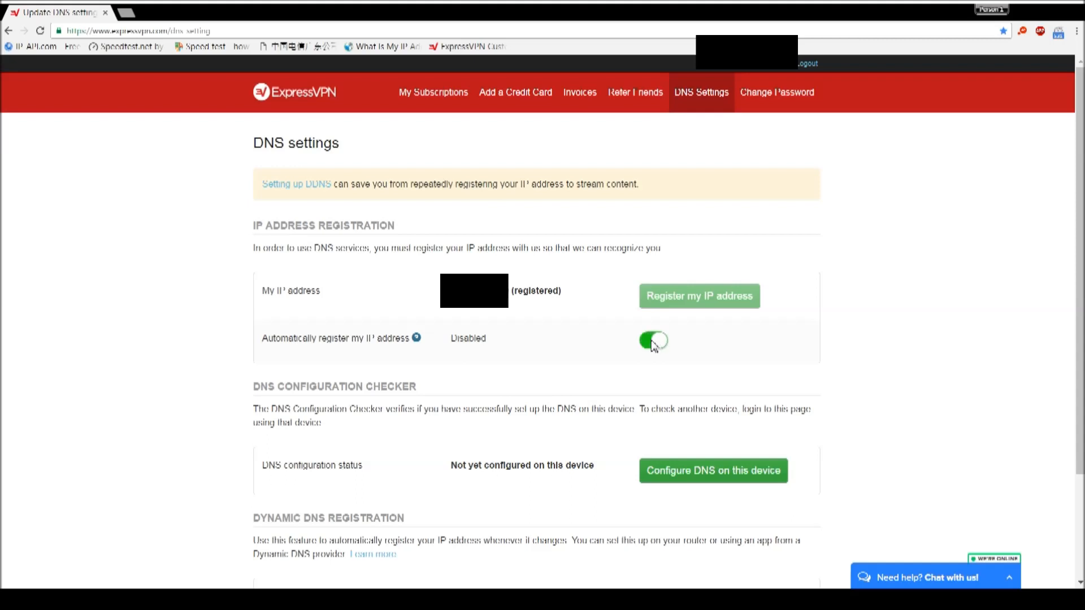
pyautogui.click(651, 340)
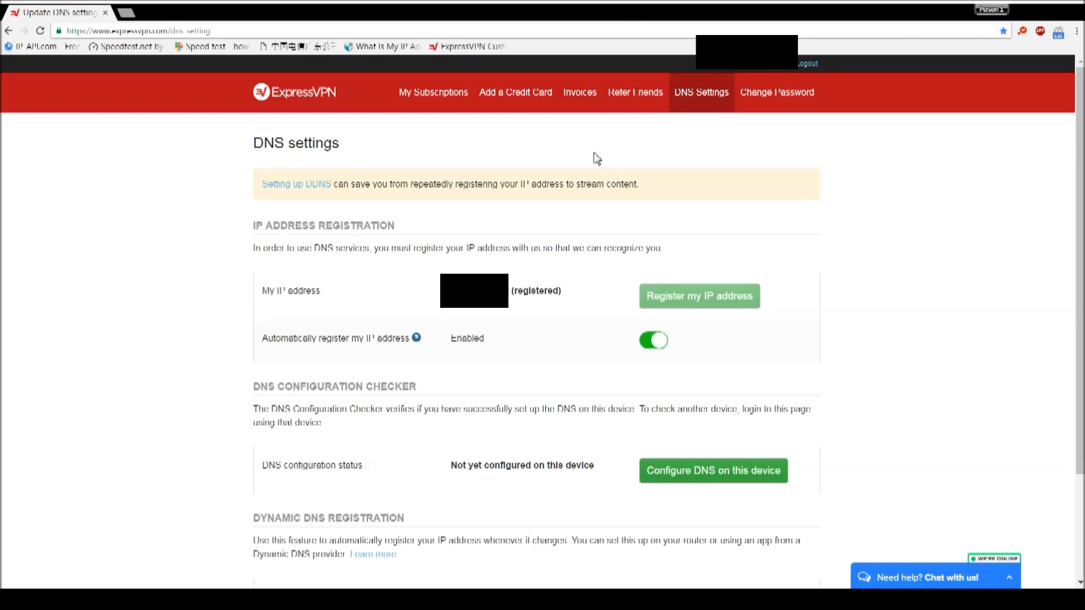
pyautogui.moveTo(584, 293)
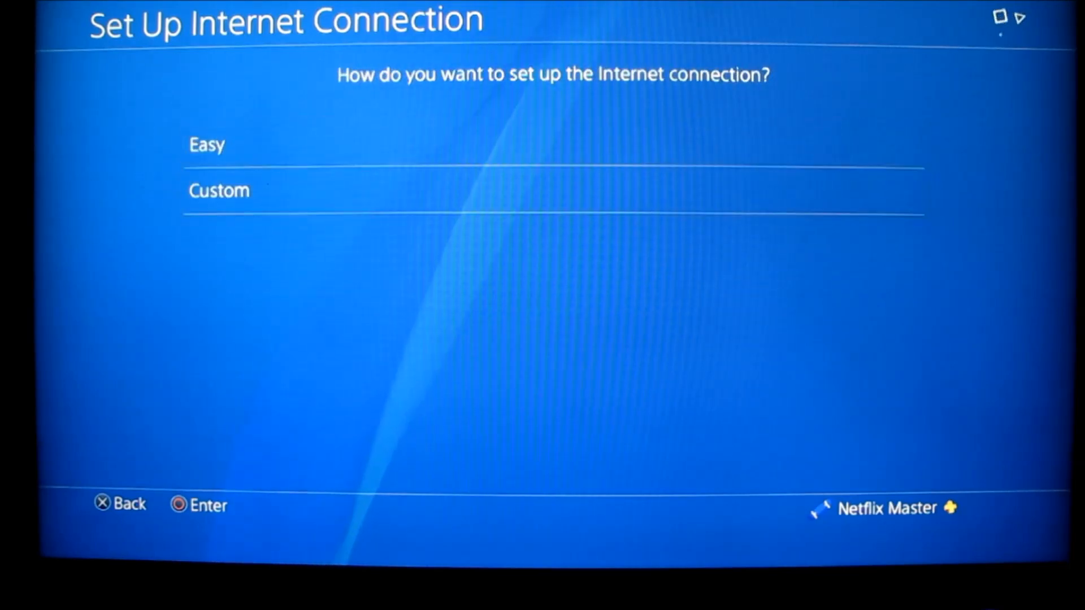
# Step: Choose a Custom connection setup over the TP-LINK_9307F0 Wi-Fi network
pyautogui.click(206, 144)
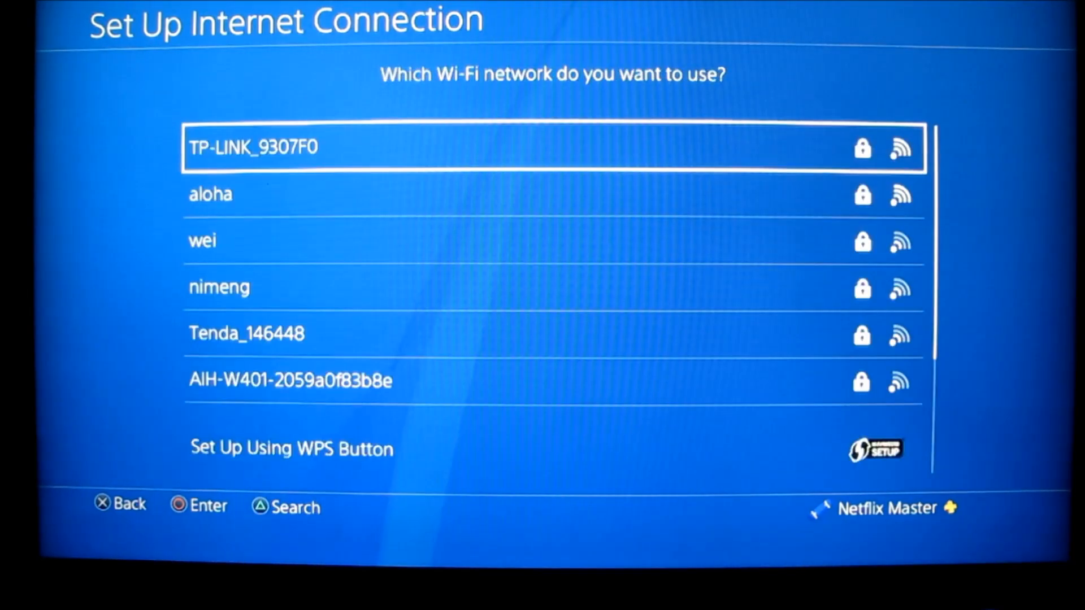
pyautogui.click(554, 147)
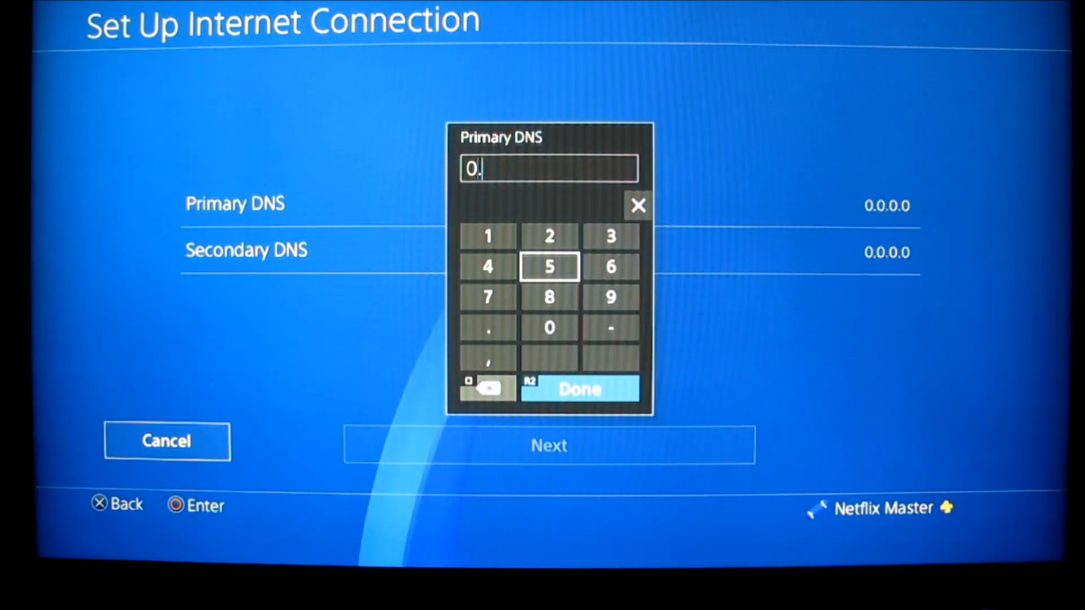
# Step: Enter the Primary DNS digits manually, confirm them and finish updating the internet settings
pyautogui.click(548, 297)
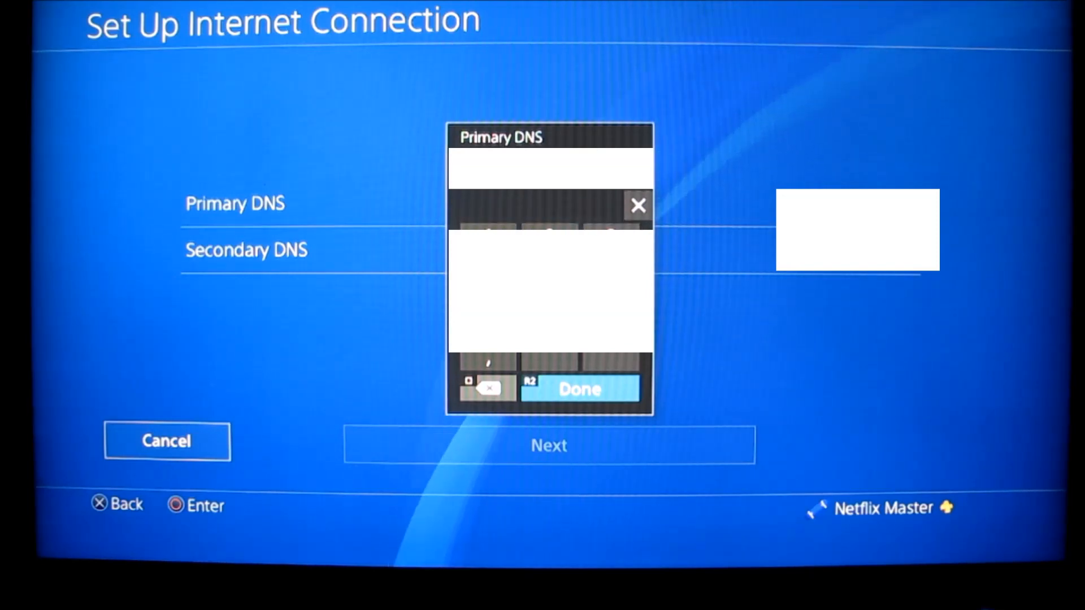
pyautogui.click(578, 389)
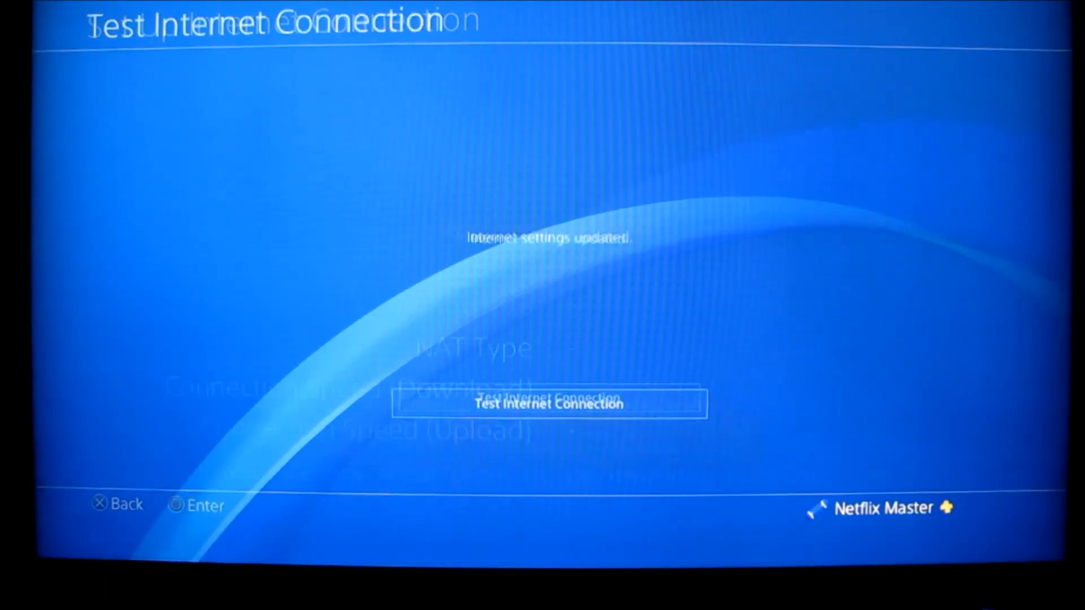
pyautogui.click(549, 403)
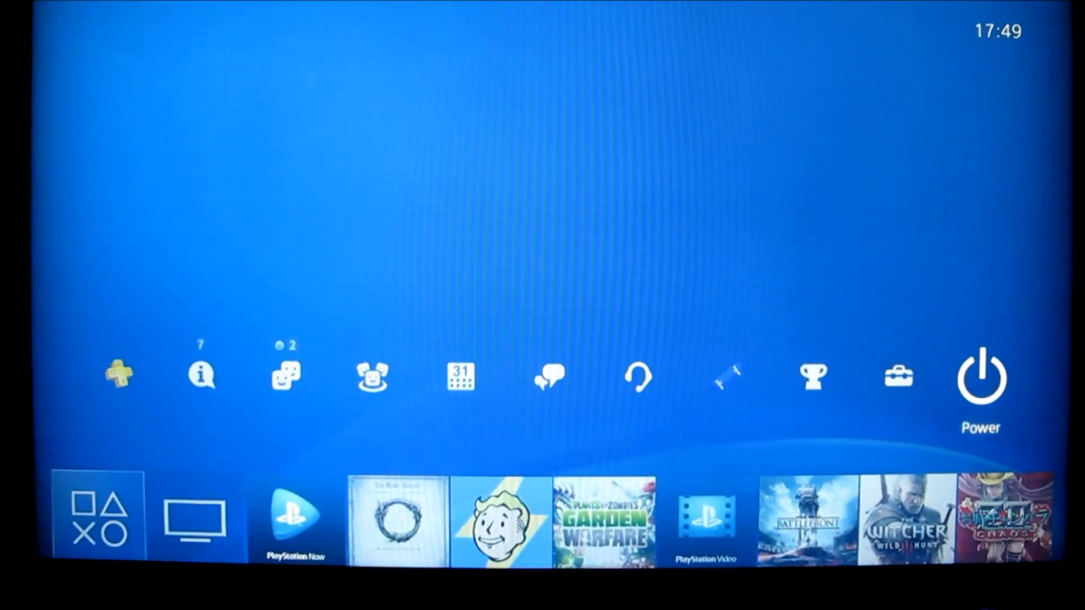
# Step: Restart the PS4 from the Power menu and resume with the controller at the welcome-back screen
pyautogui.click(978, 378)
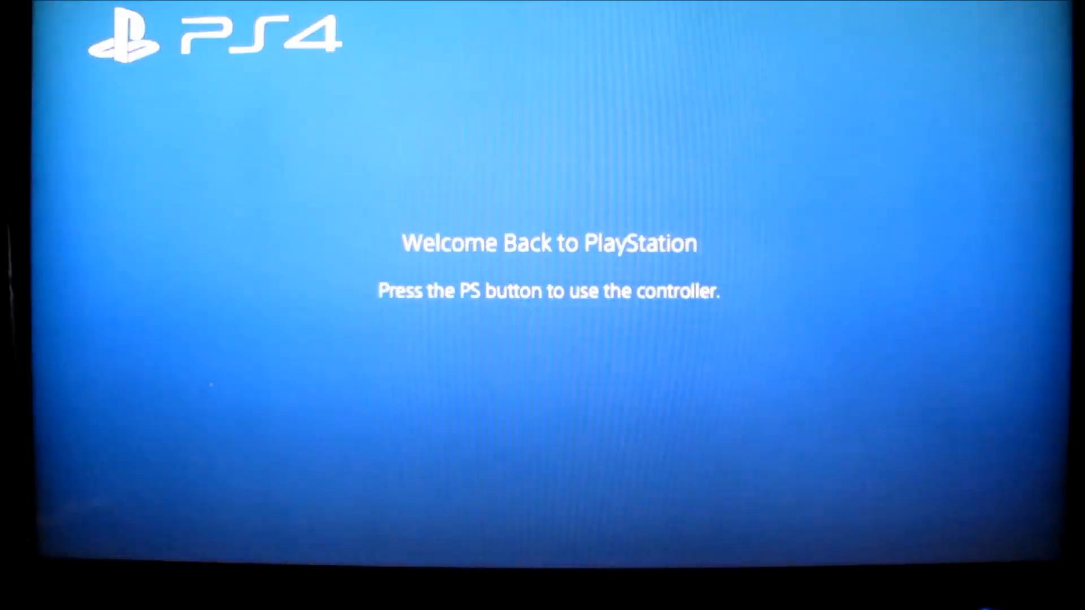
pyautogui.press('ps')
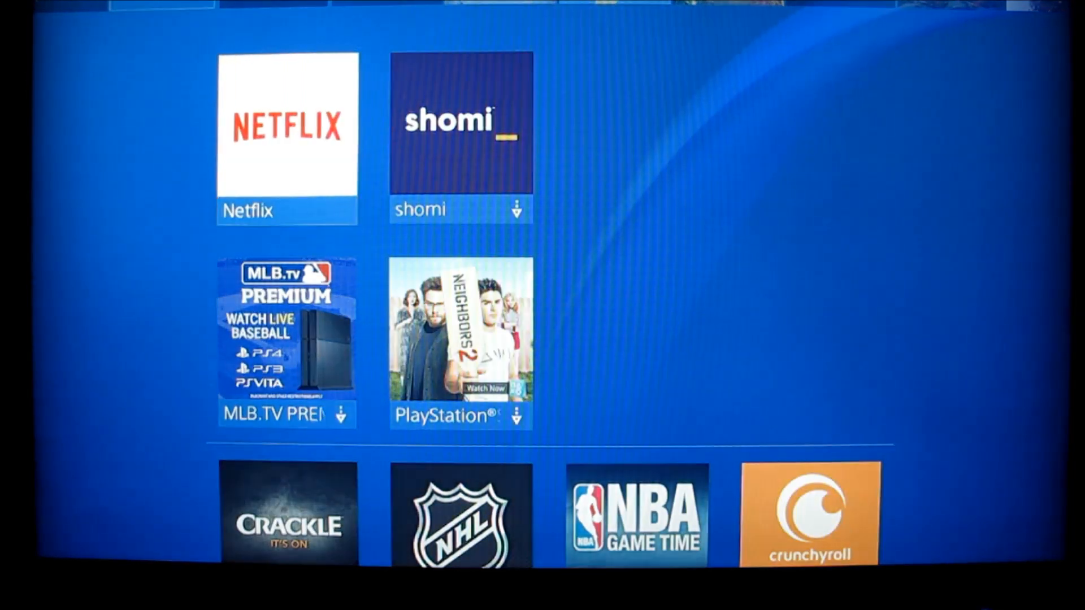
# Step: Launch Netflix from TV & Video and enter as the Testing profile to reach its home page
pyautogui.click(287, 131)
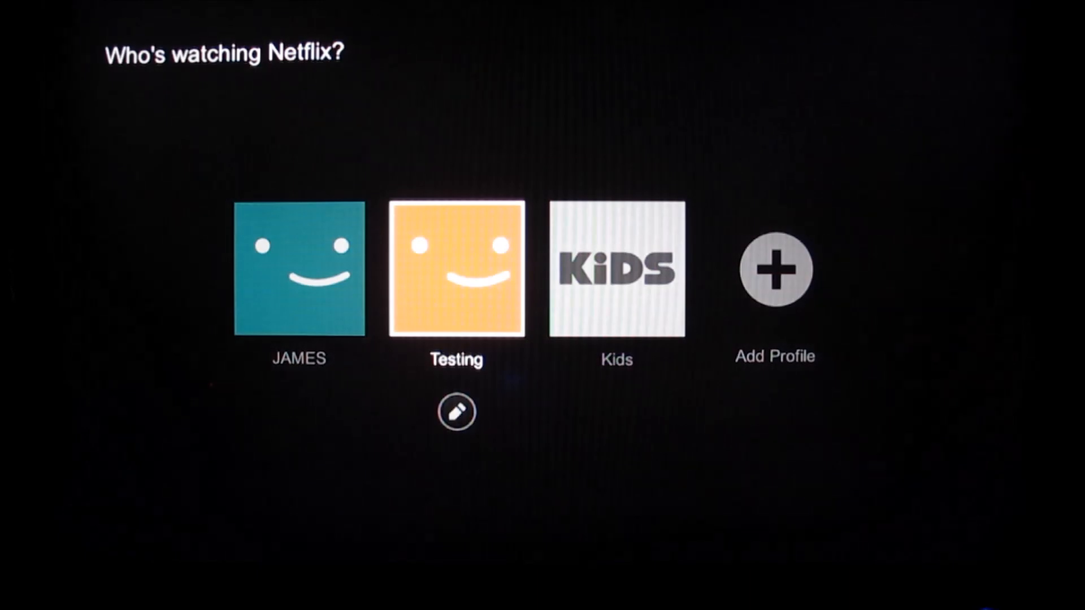
pyautogui.click(455, 270)
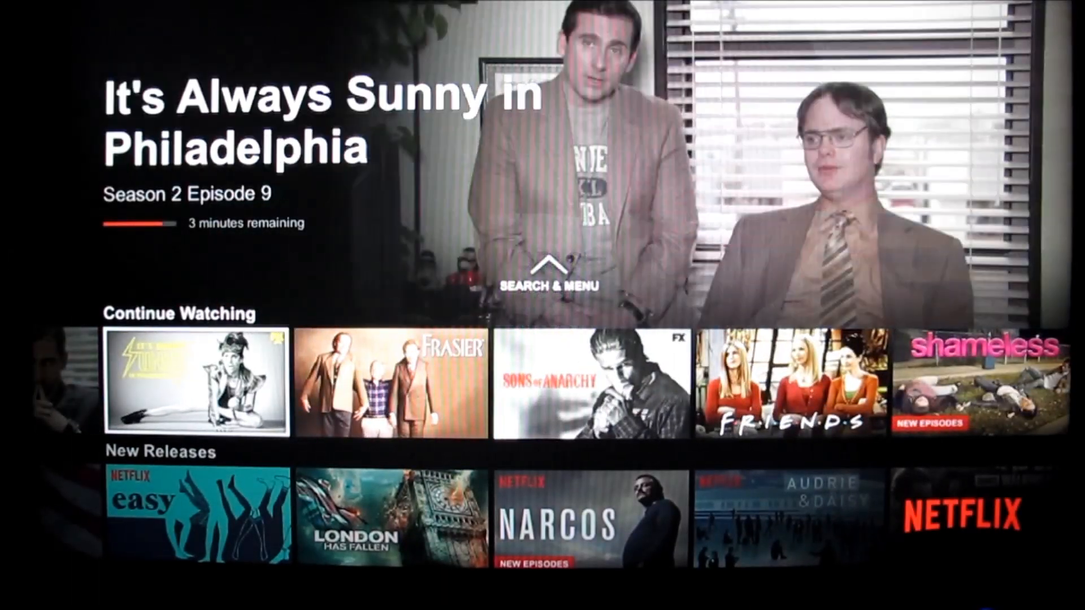